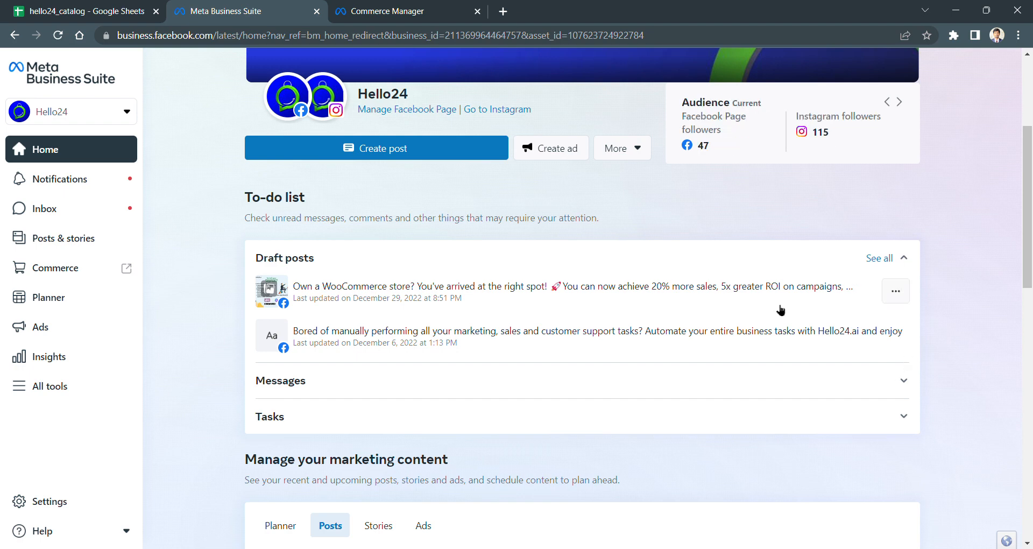
mouse_move(732, 304)
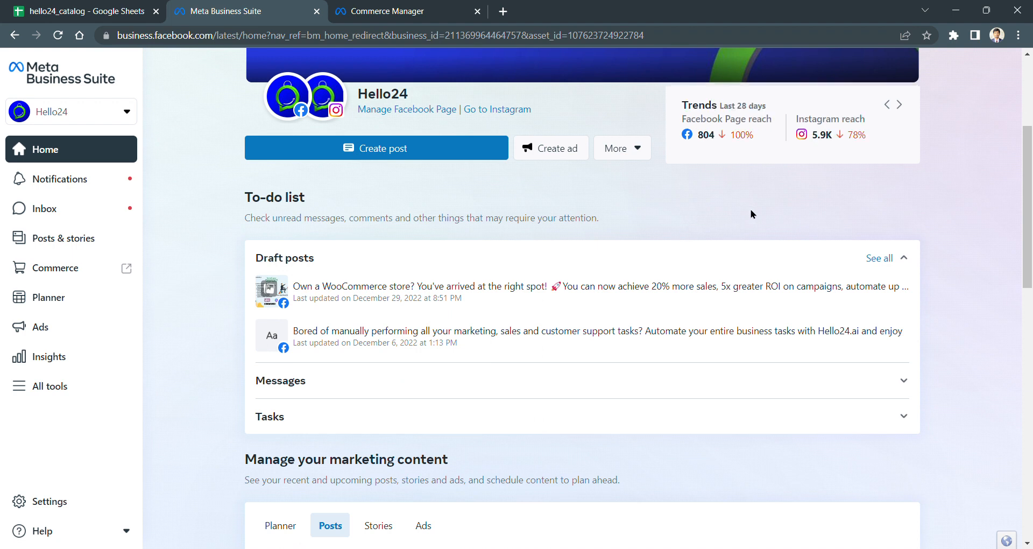
Filter Meta Business Suite's All tools list by 'comm' to surface the Commerce tool
left_click(899, 104)
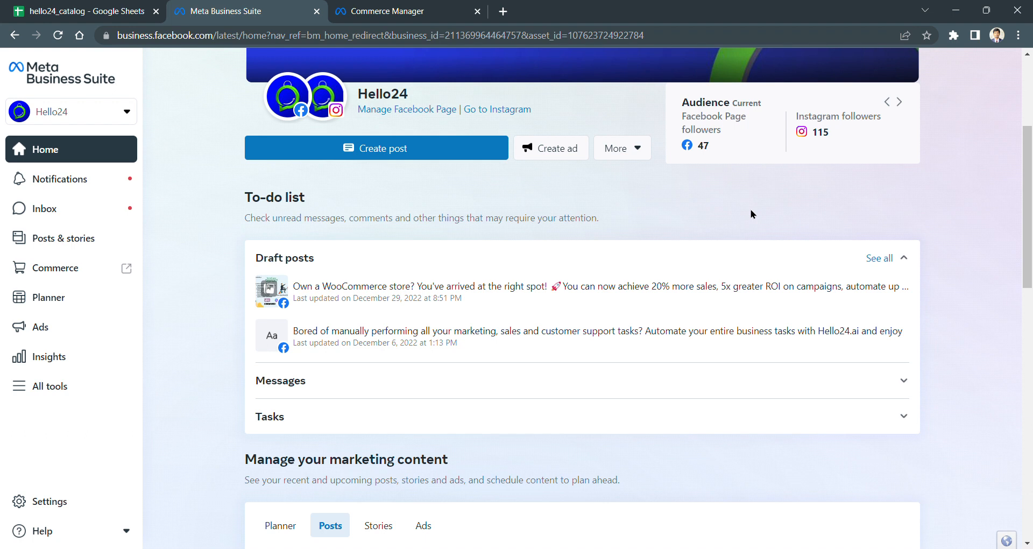
left_click(898, 103)
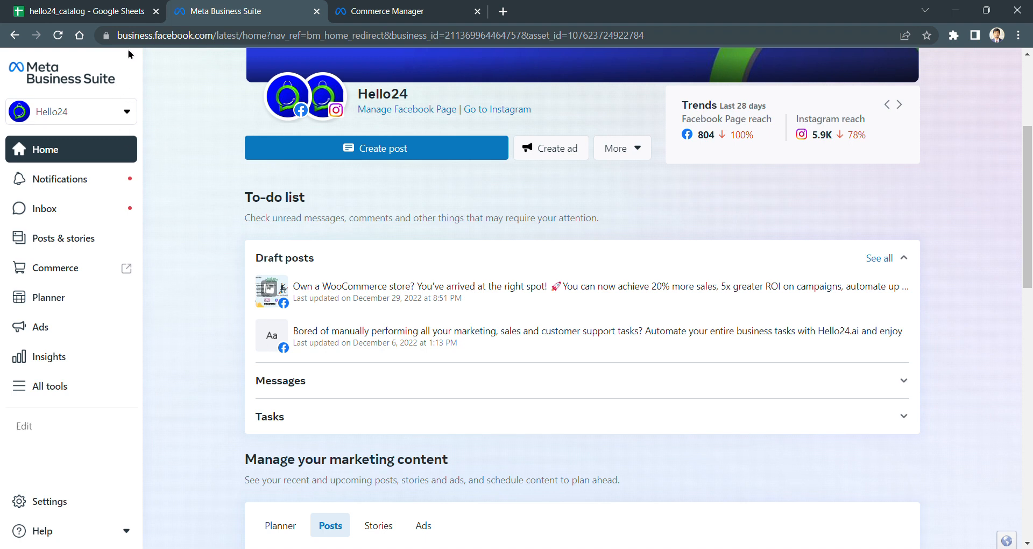
mouse_move(180, 57)
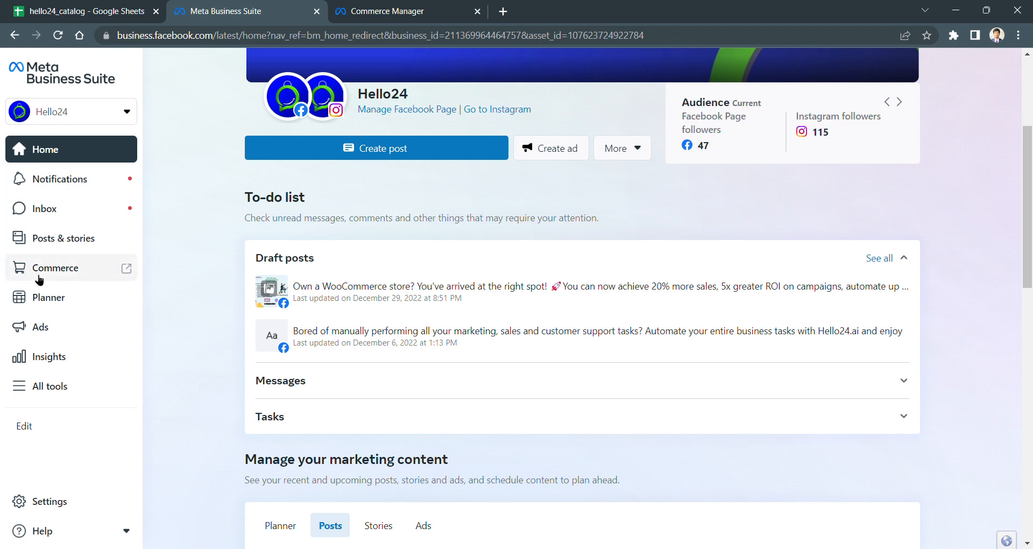
mouse_move(78, 277)
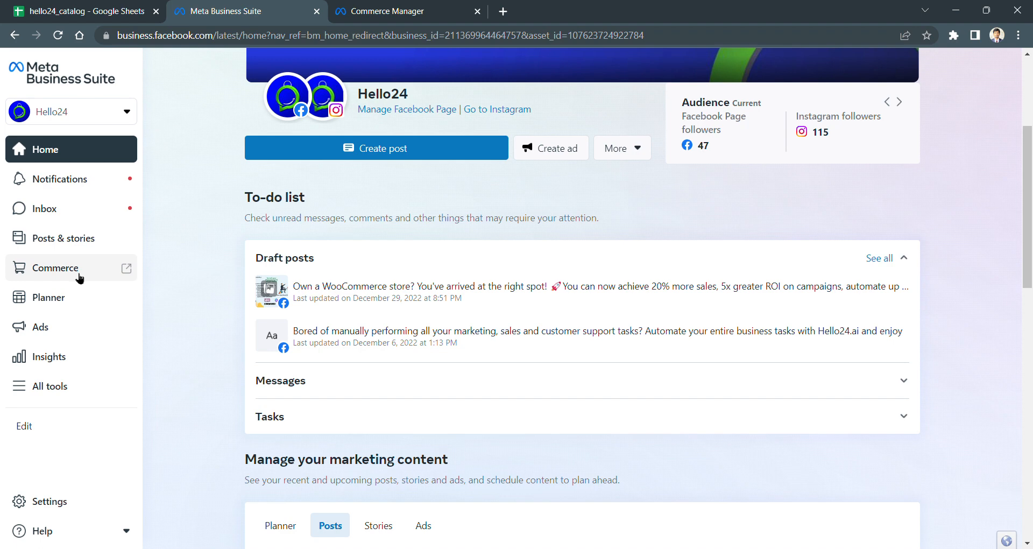
left_click(48, 386)
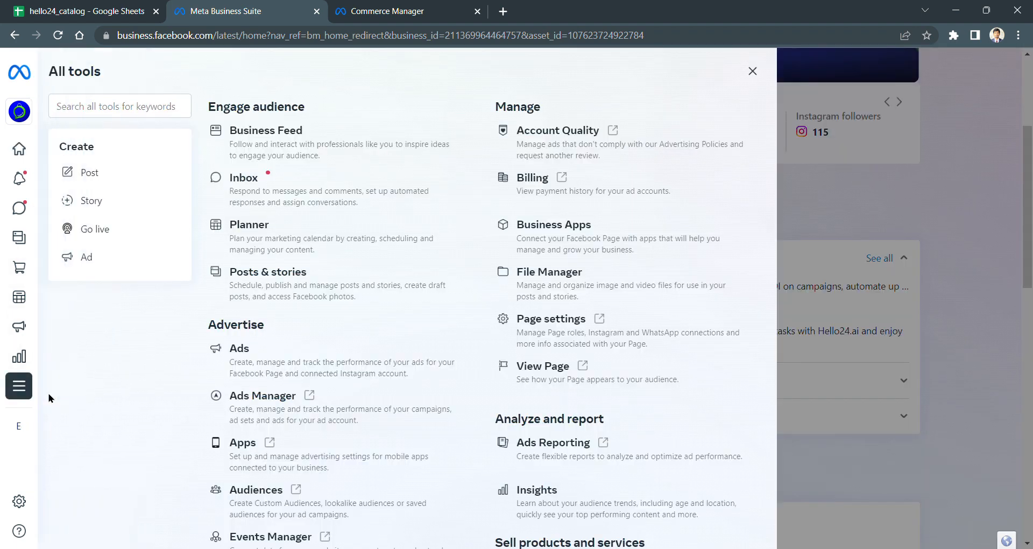
left_click(119, 106)
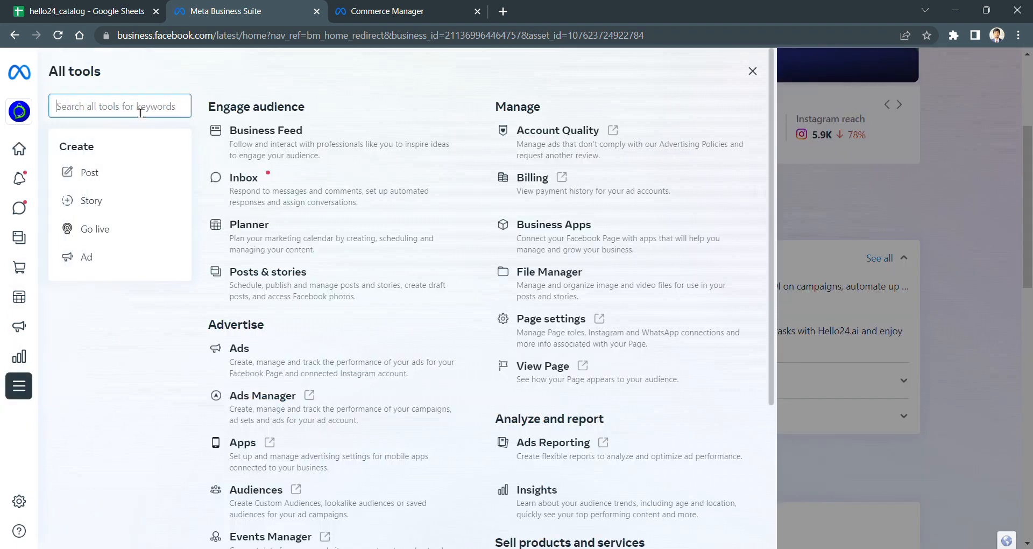
type("comm")
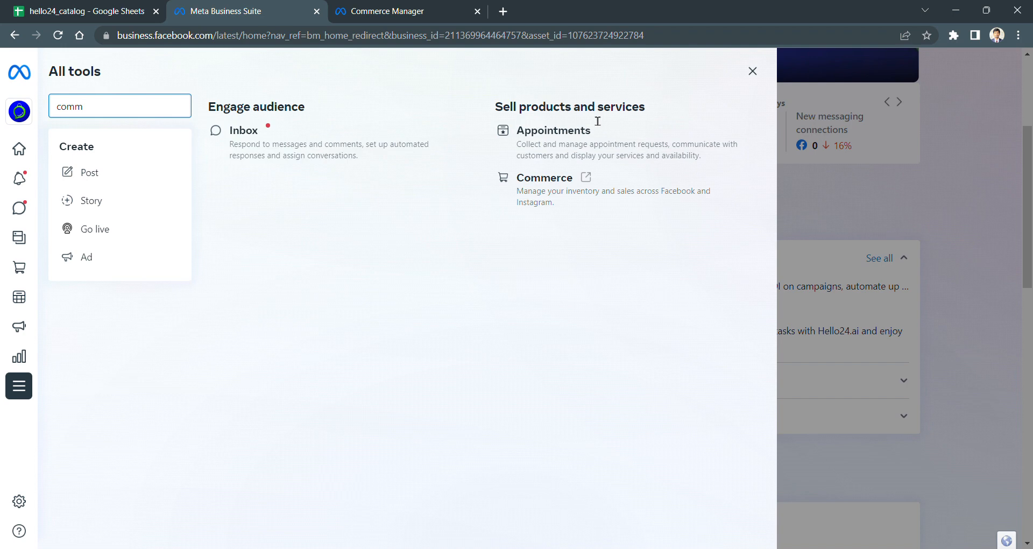
mouse_move(553, 189)
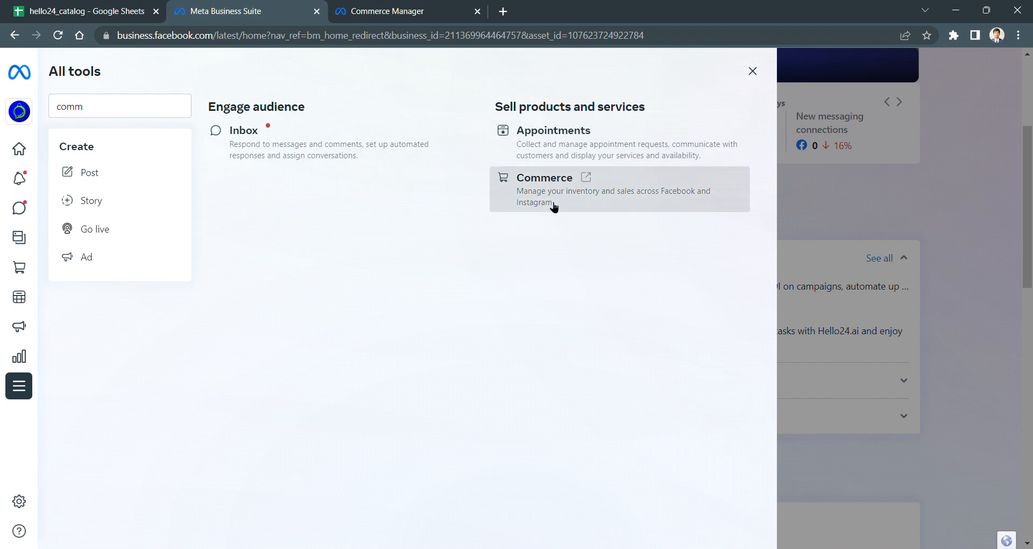
Enter Commerce Manager and switch to the Hello24 business account's Assets page
left_click(545, 177)
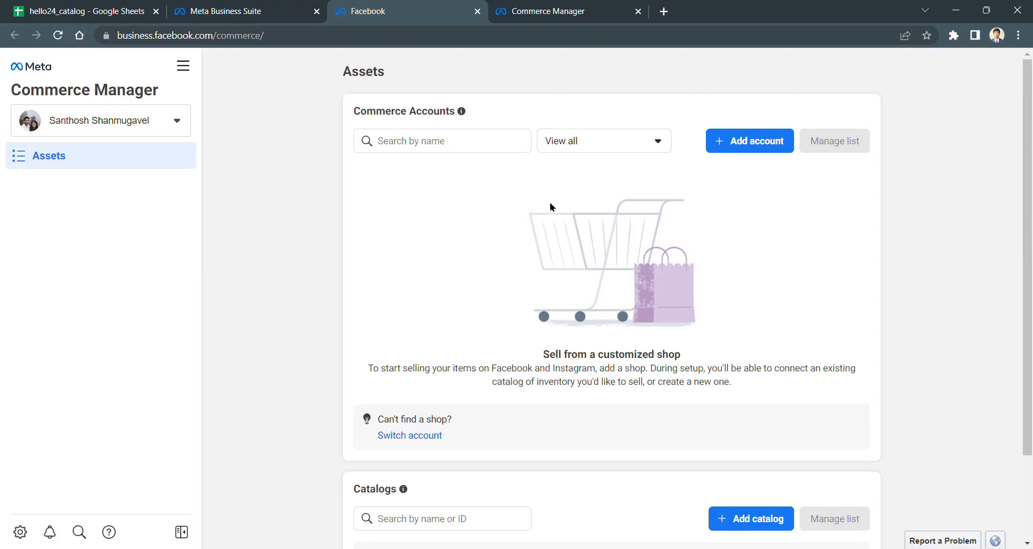
left_click(100, 121)
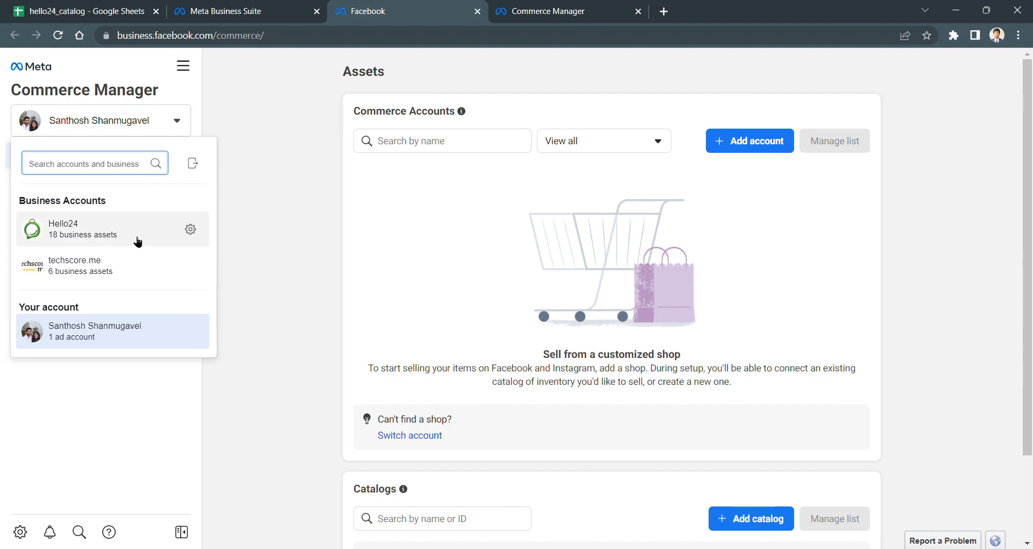
left_click(63, 228)
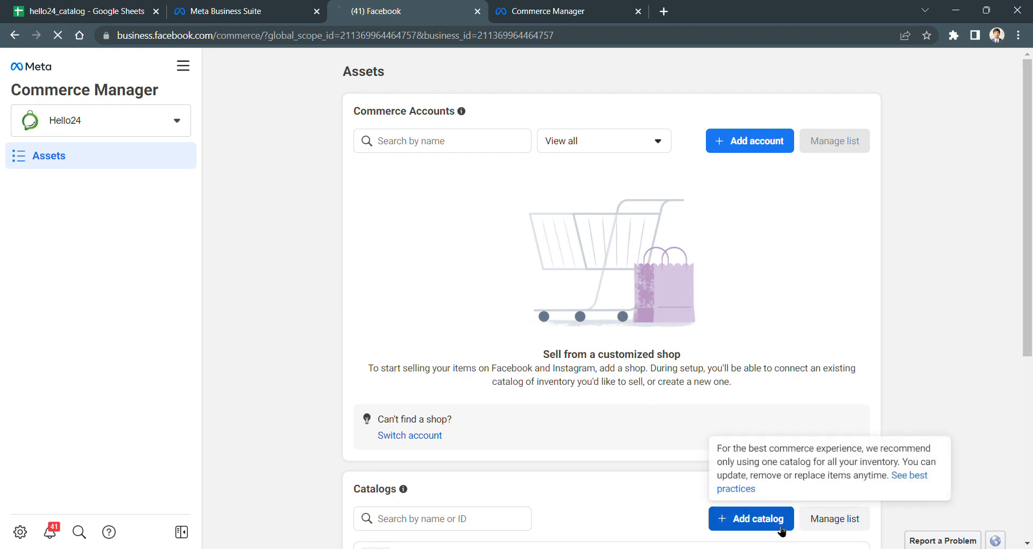
Create an Ecommerce catalog named 'whatsapp_catalog' for Hello24
left_click(751, 518)
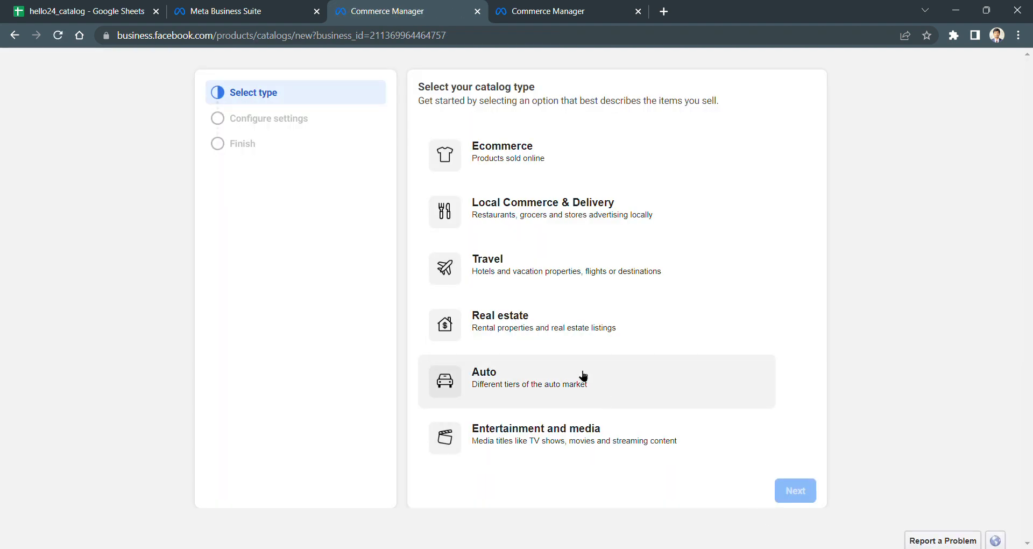
left_click(502, 152)
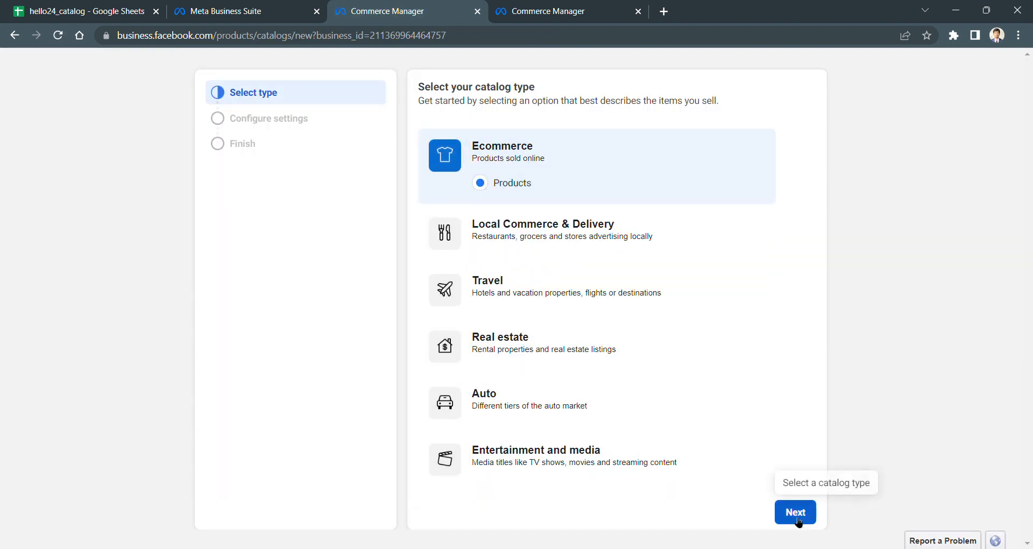
left_click(794, 512)
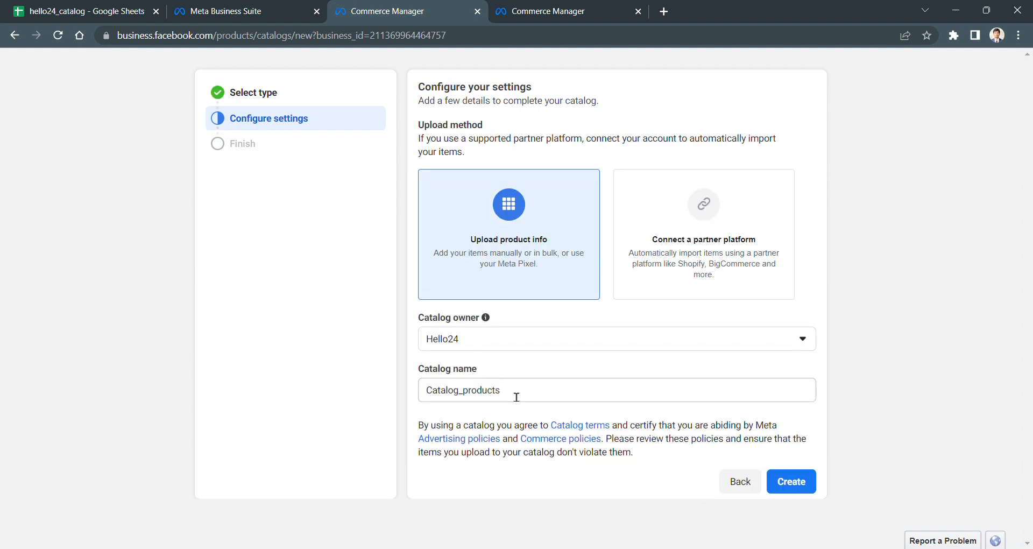
triple_click(463, 389)
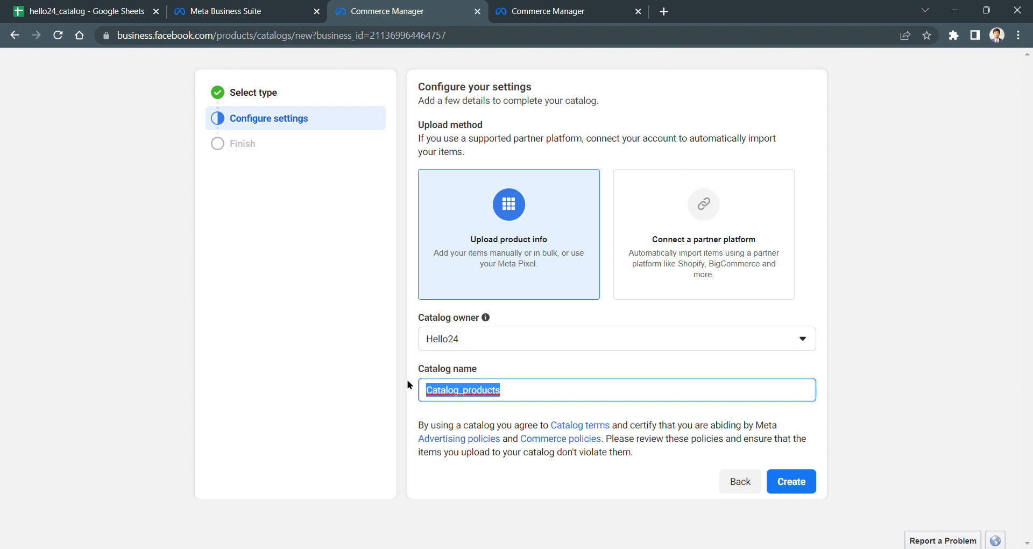
type("w")
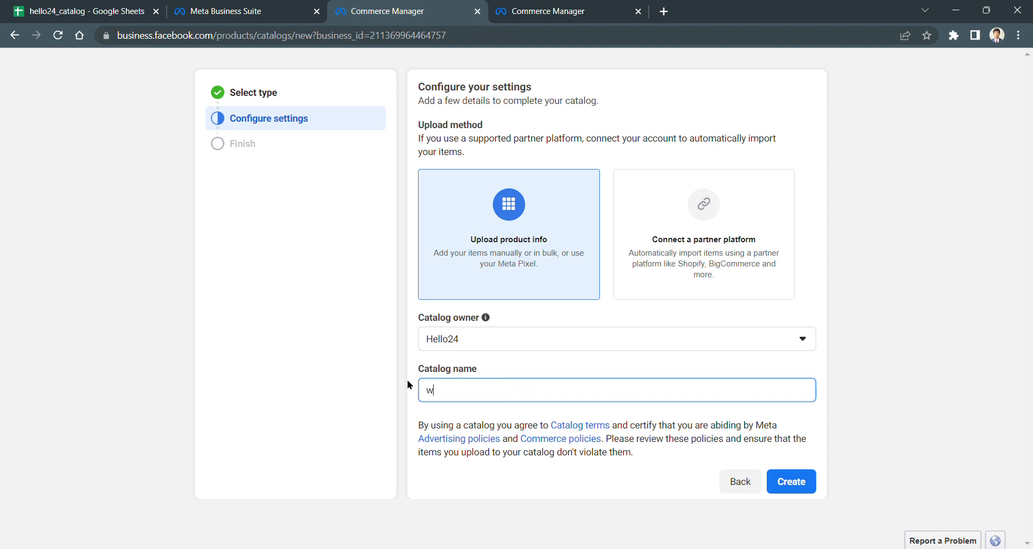
type("hatsapp_")
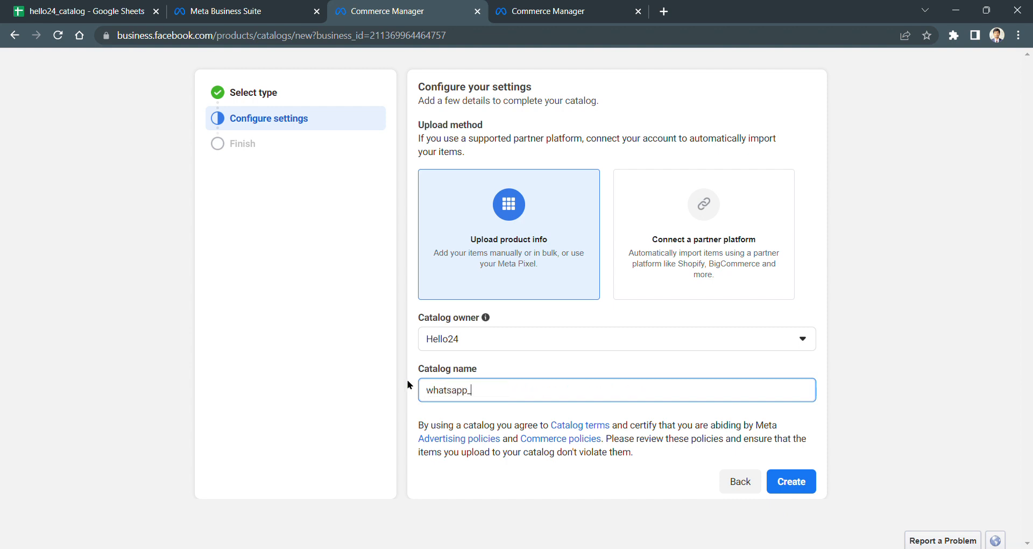
type("catalog")
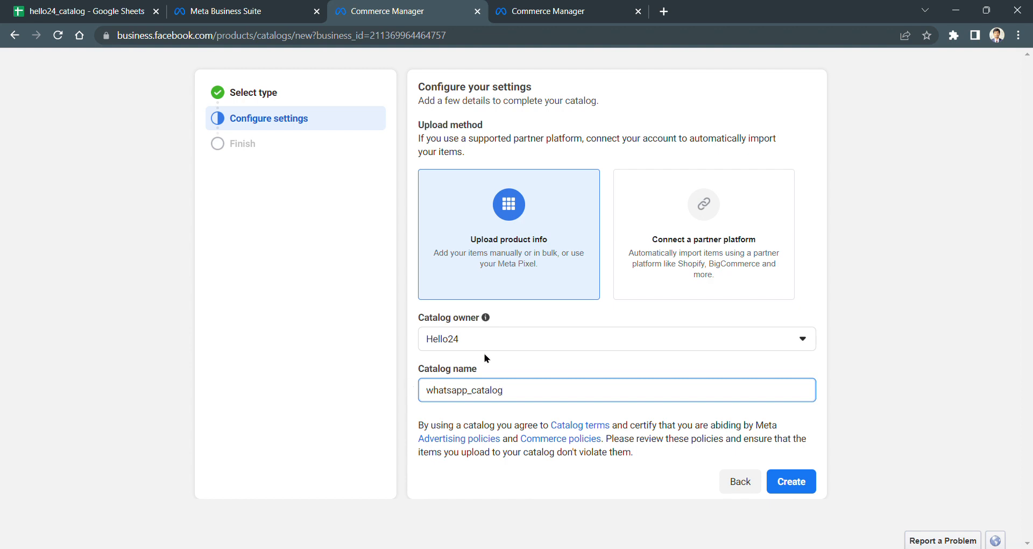
left_click(790, 480)
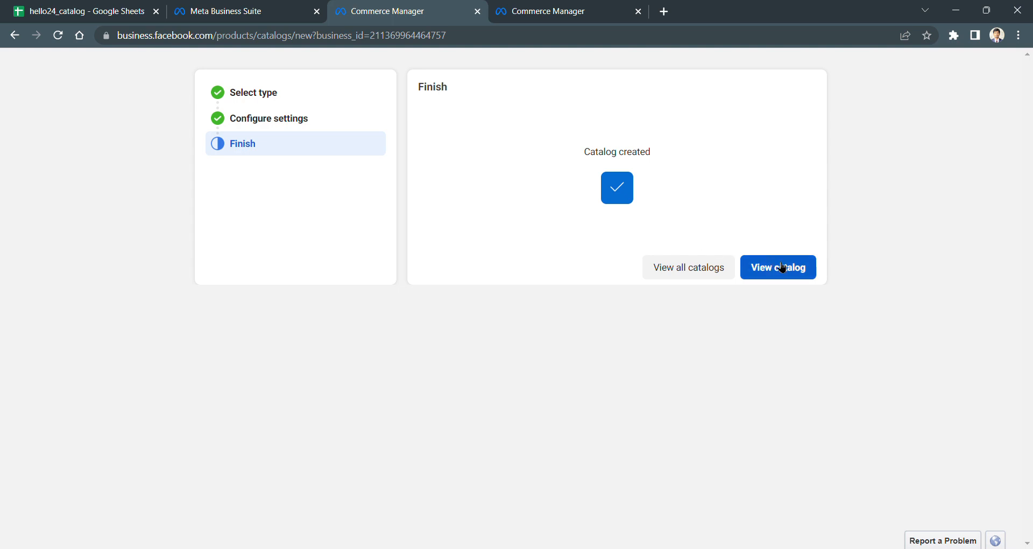
Start a new Data feed source for whatsapp_catalog from its Data sources page
left_click(777, 266)
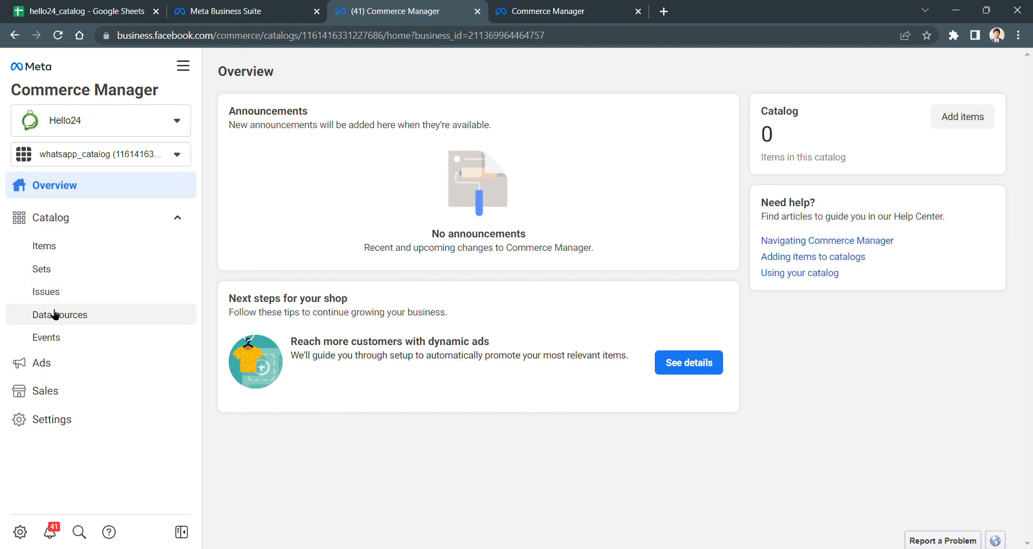
mouse_move(55, 326)
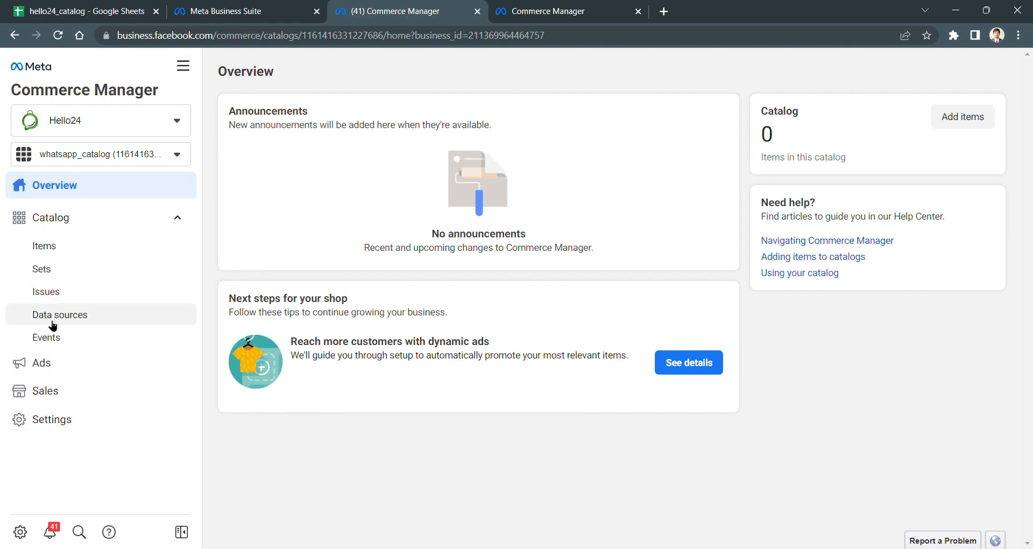
left_click(59, 314)
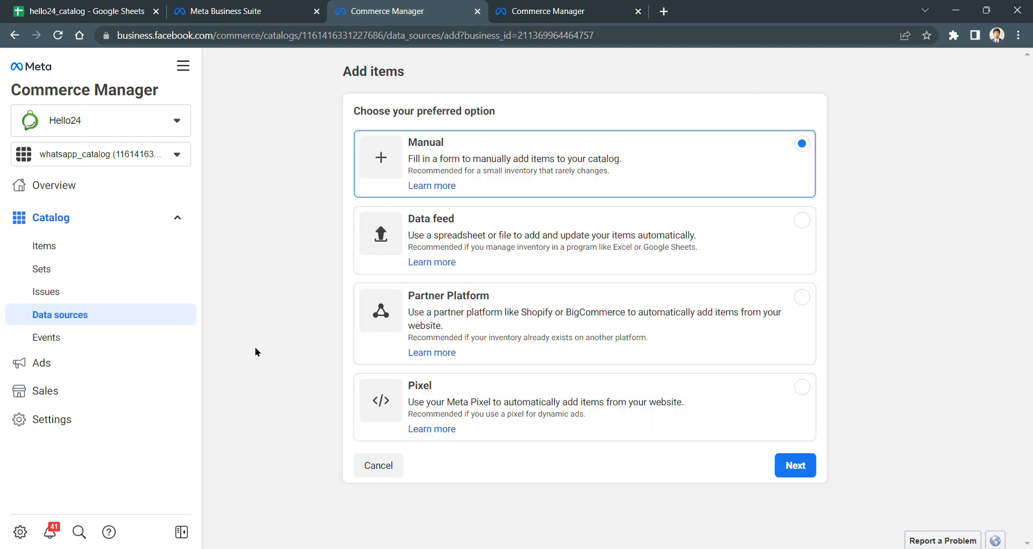
left_click(583, 240)
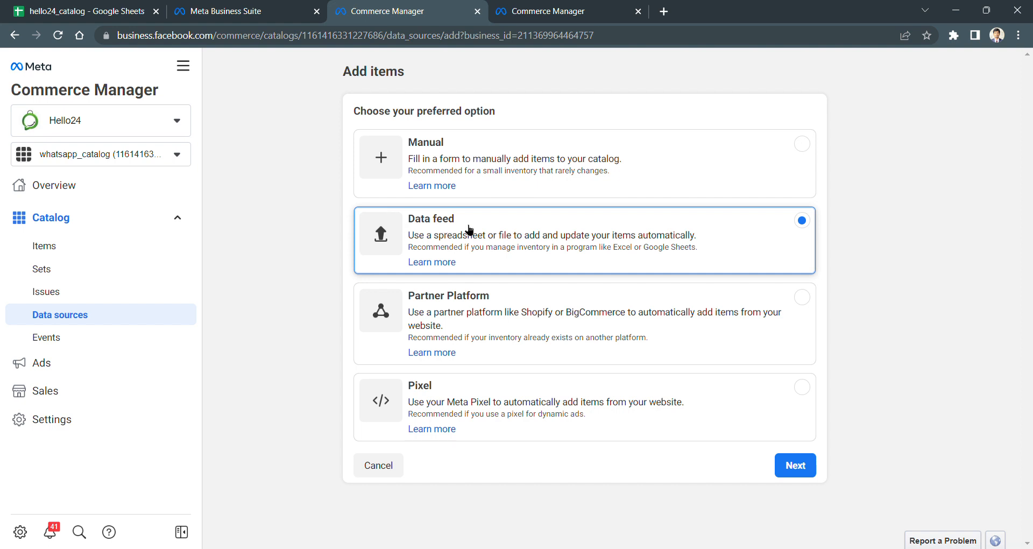
left_click(794, 464)
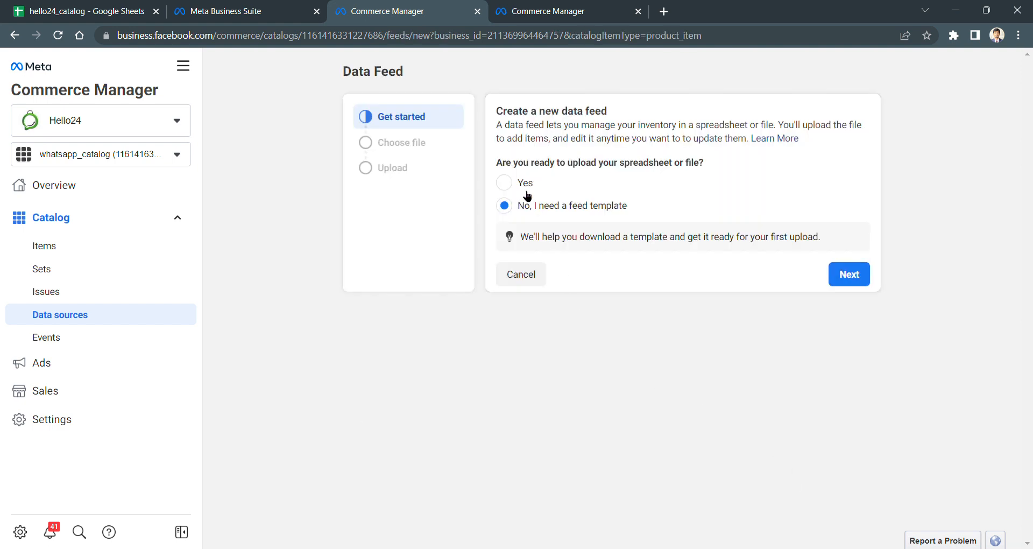
Set the feed to use Google Sheets with the hello24_catalog sheet link and submit it
left_click(503, 183)
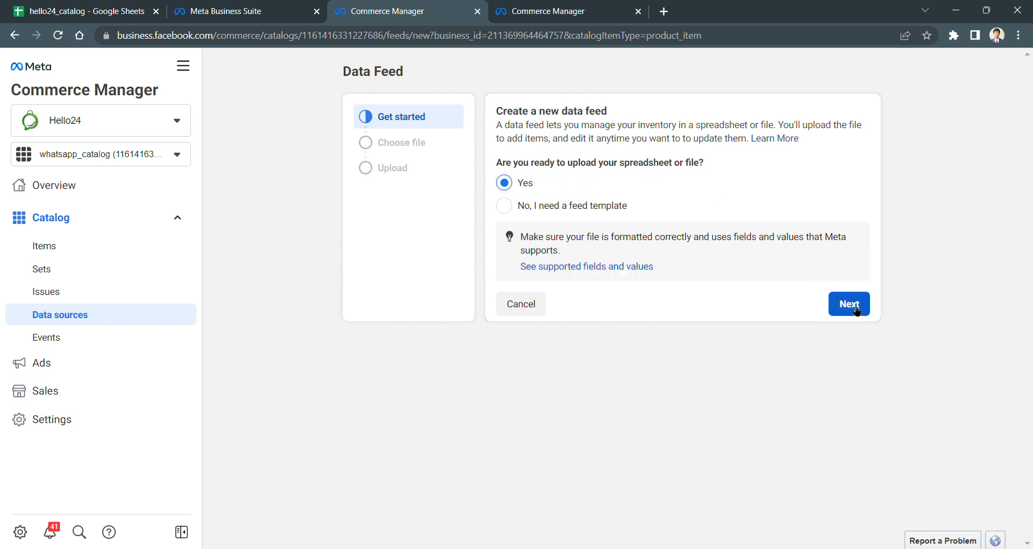
left_click(849, 304)
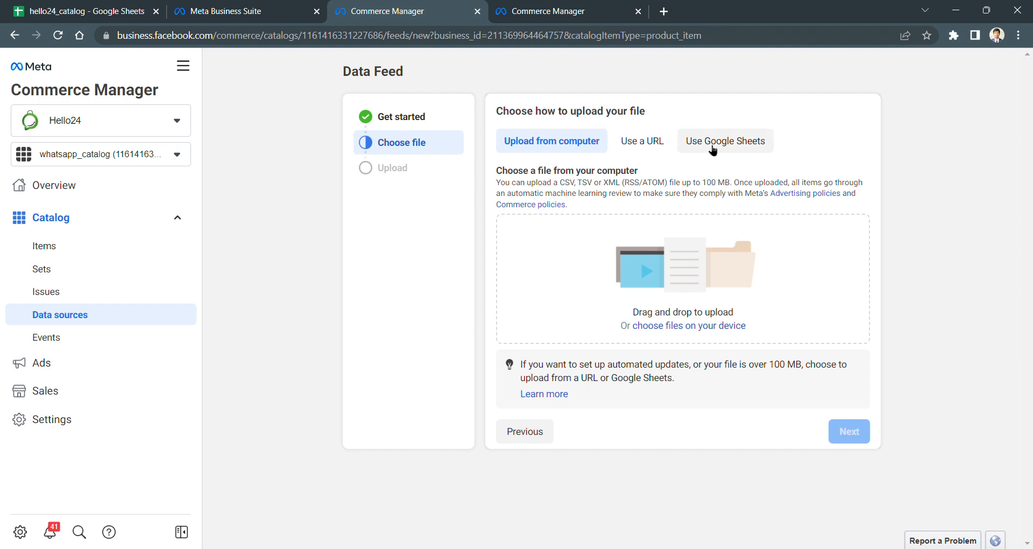
left_click(724, 140)
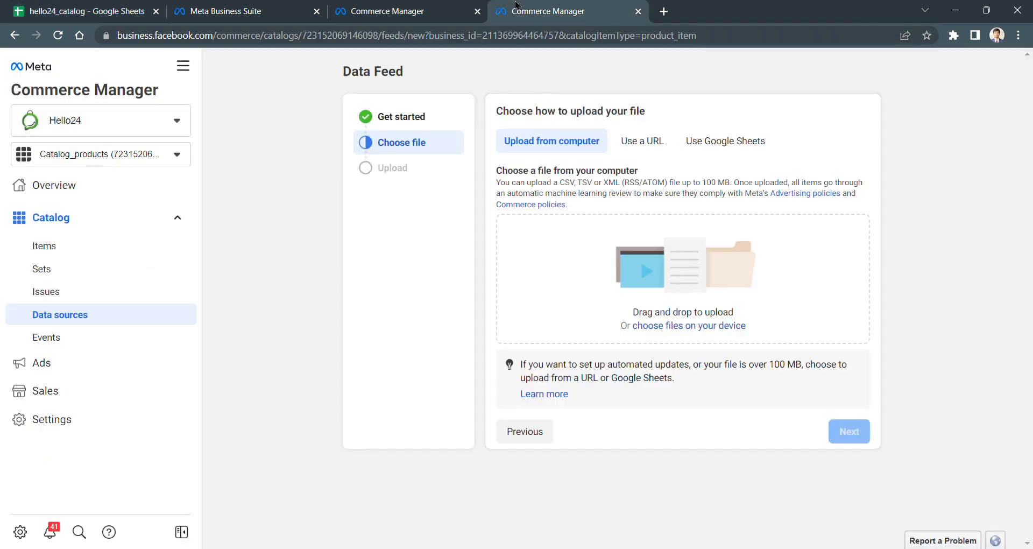
left_click(724, 140)
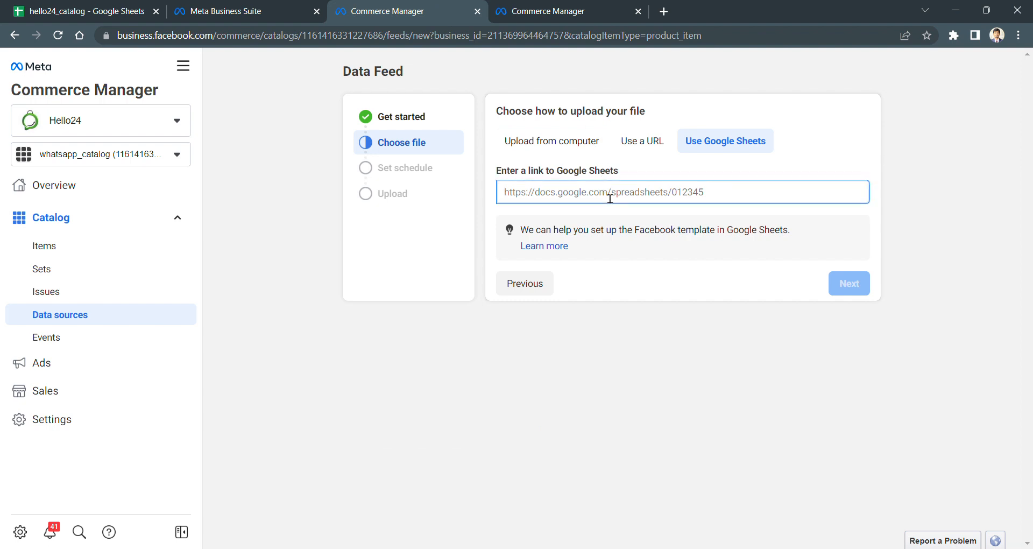
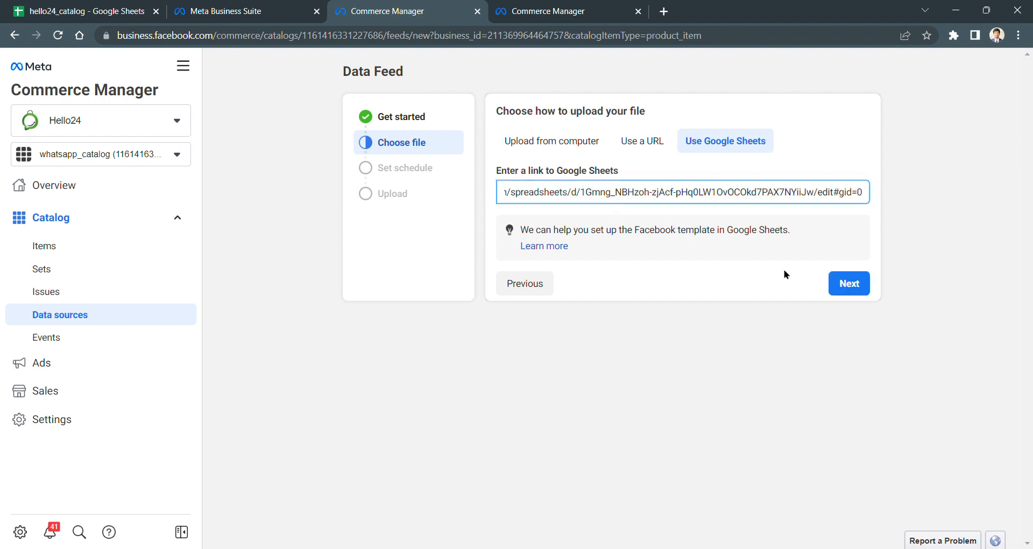
left_click(849, 283)
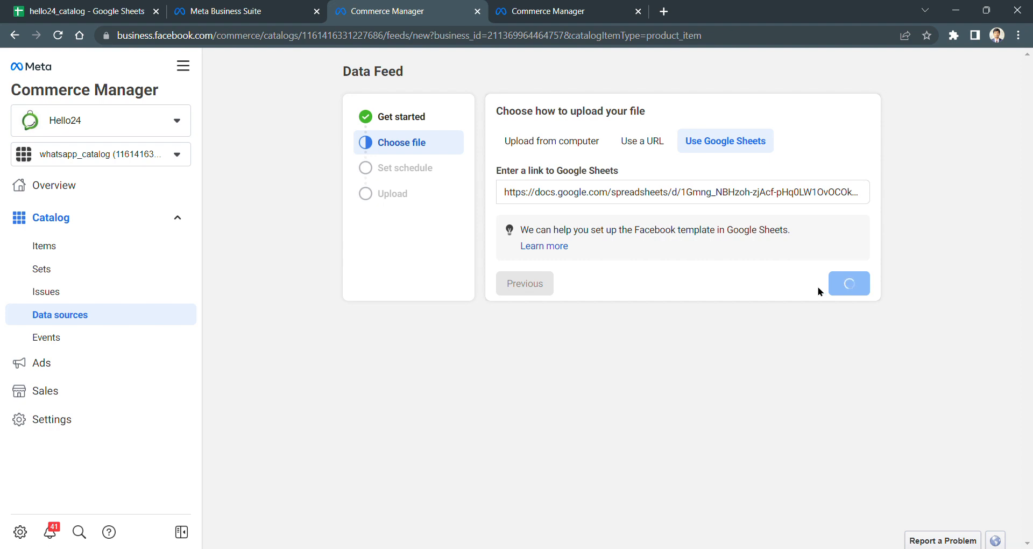
Schedule the feed to update daily at 12:00 PM and continue to review
left_click(849, 283)
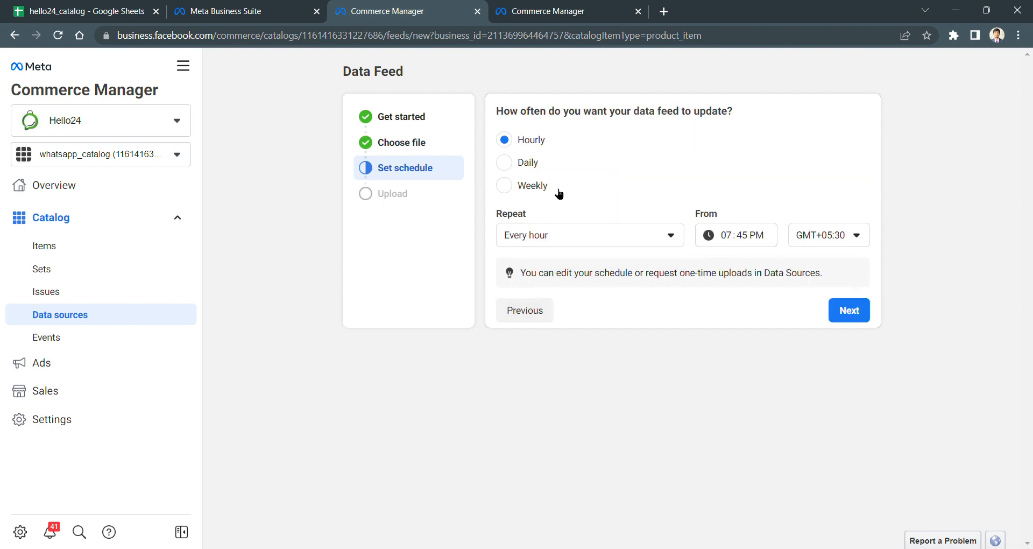
mouse_move(530, 169)
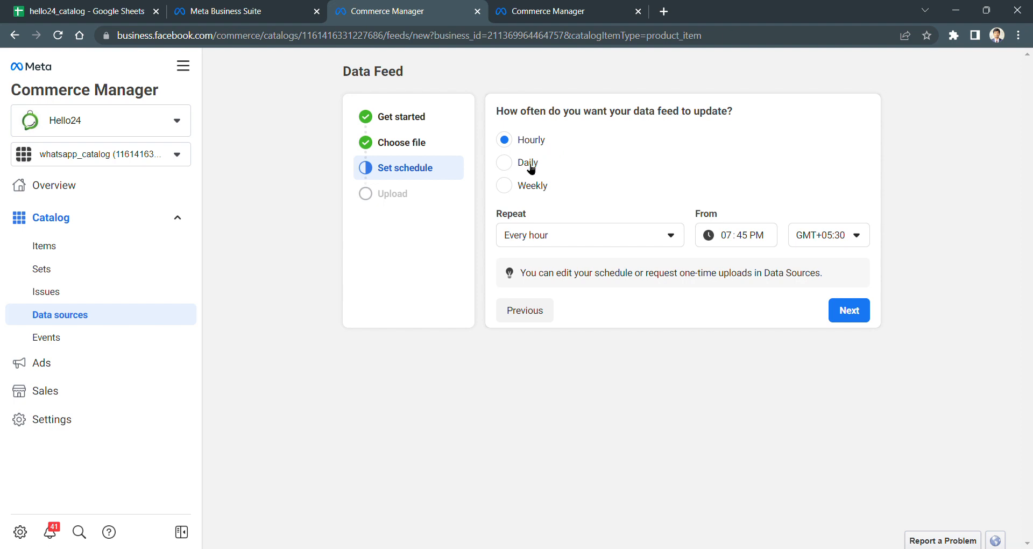
left_click(504, 162)
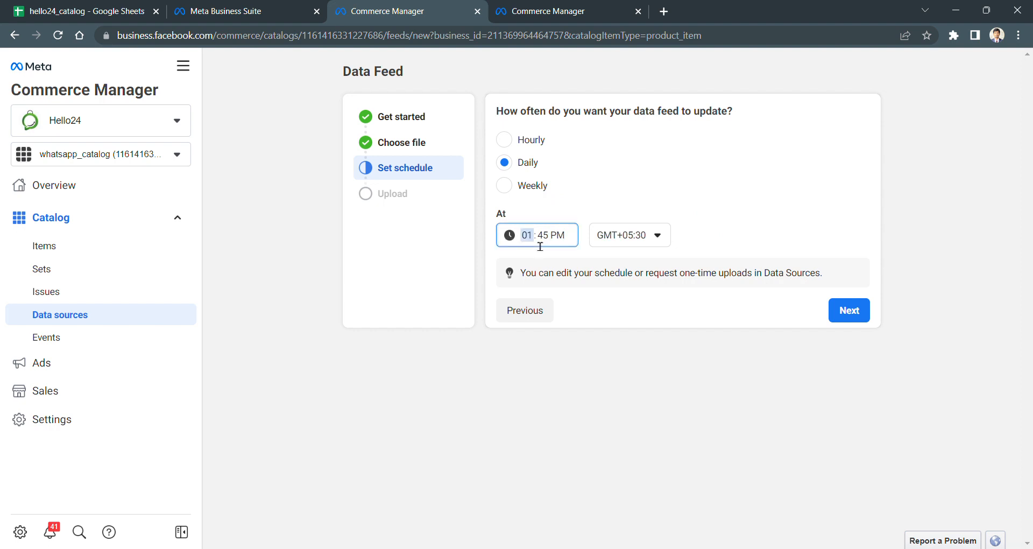
type("12:00")
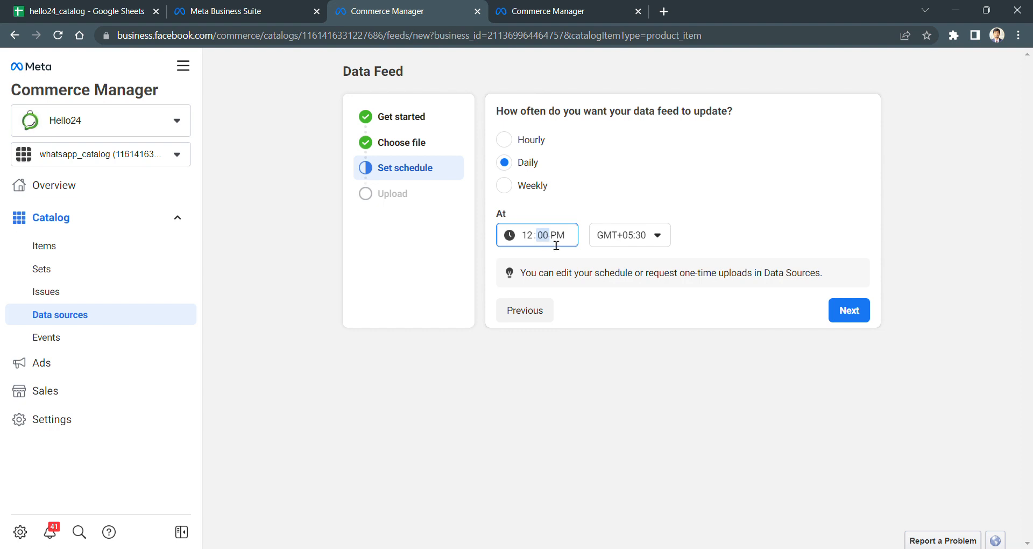
mouse_move(612, 247)
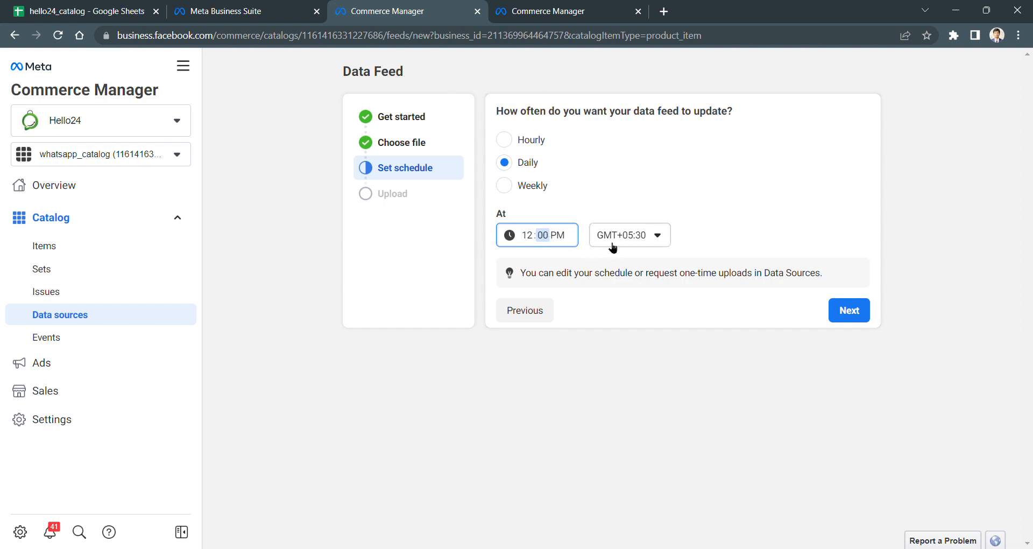
mouse_move(618, 247)
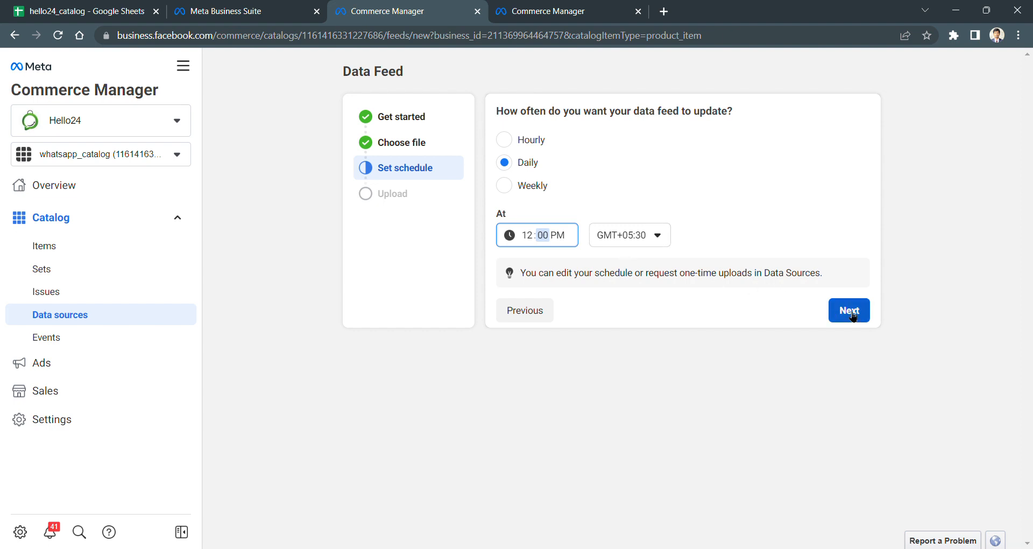
left_click(849, 310)
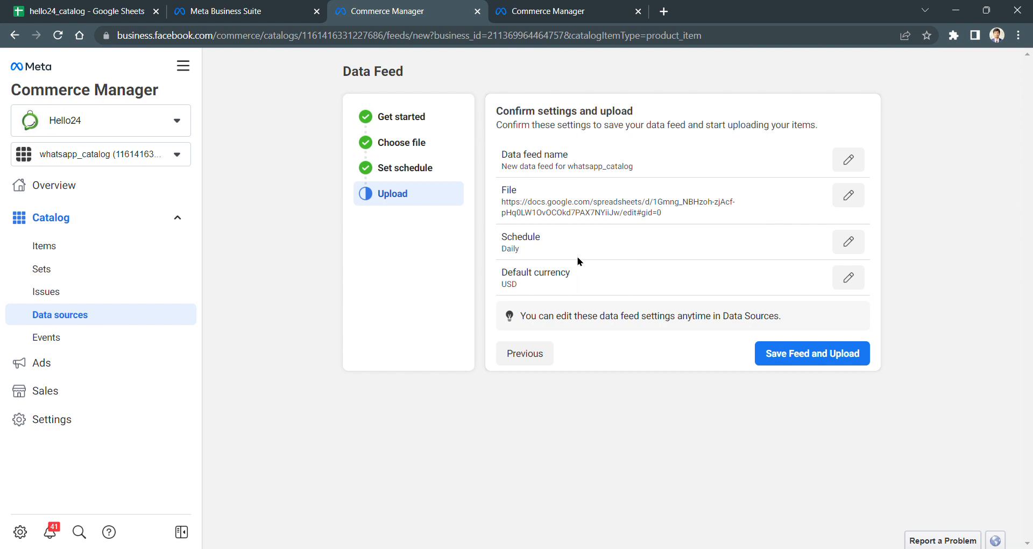
mouse_move(521, 302)
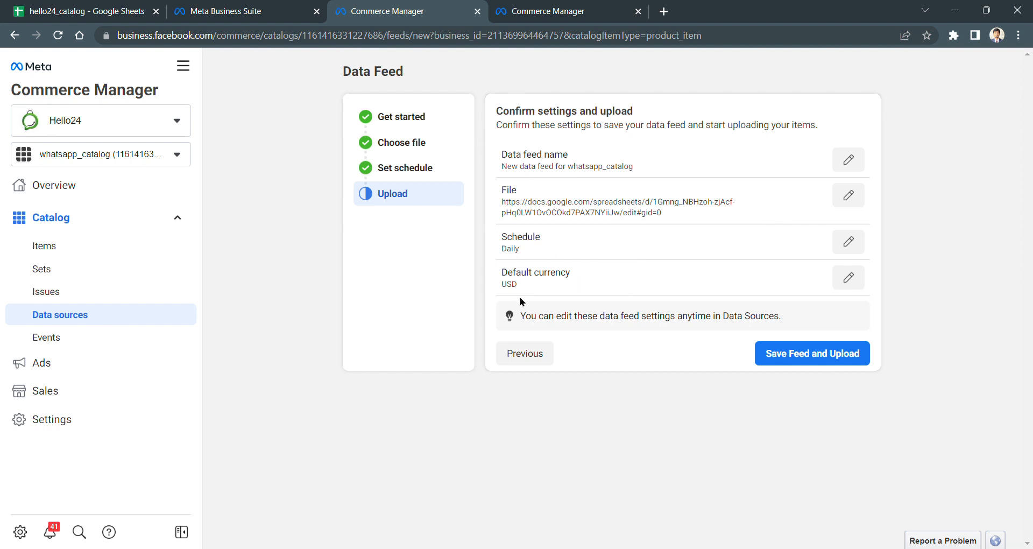
mouse_move(849, 278)
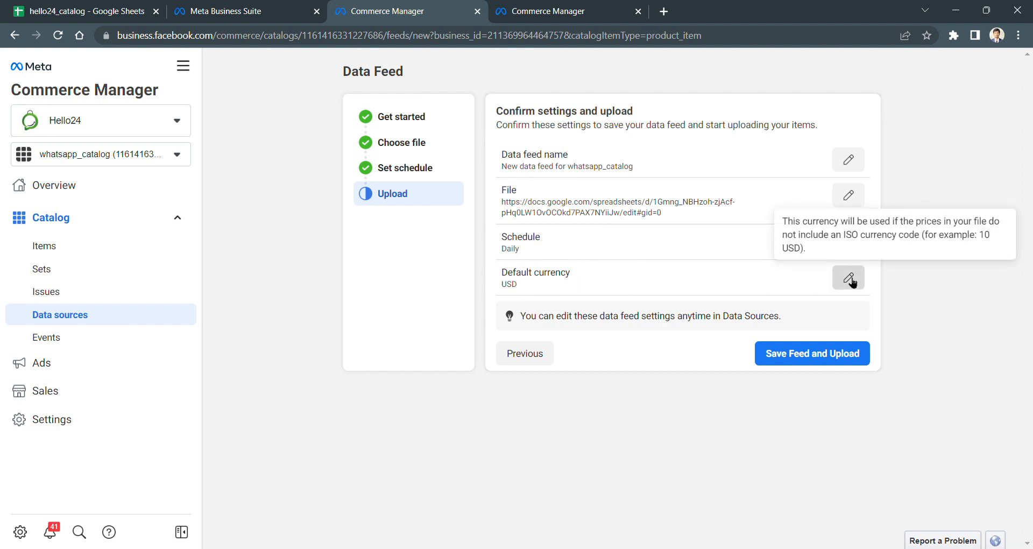
Set the default currency to INR – Indian Rupee, then Save Feed and Upload
left_click(849, 278)
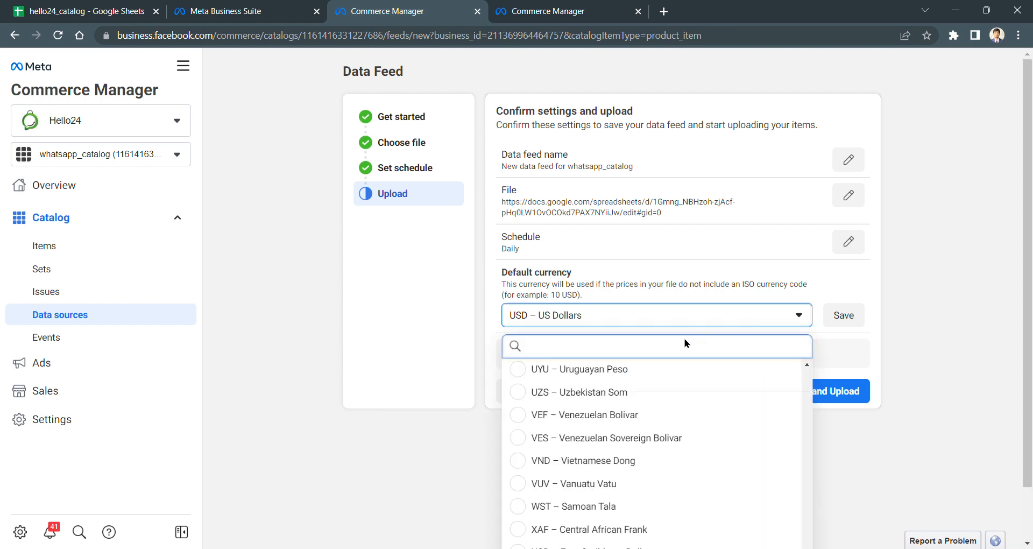
type("inr")
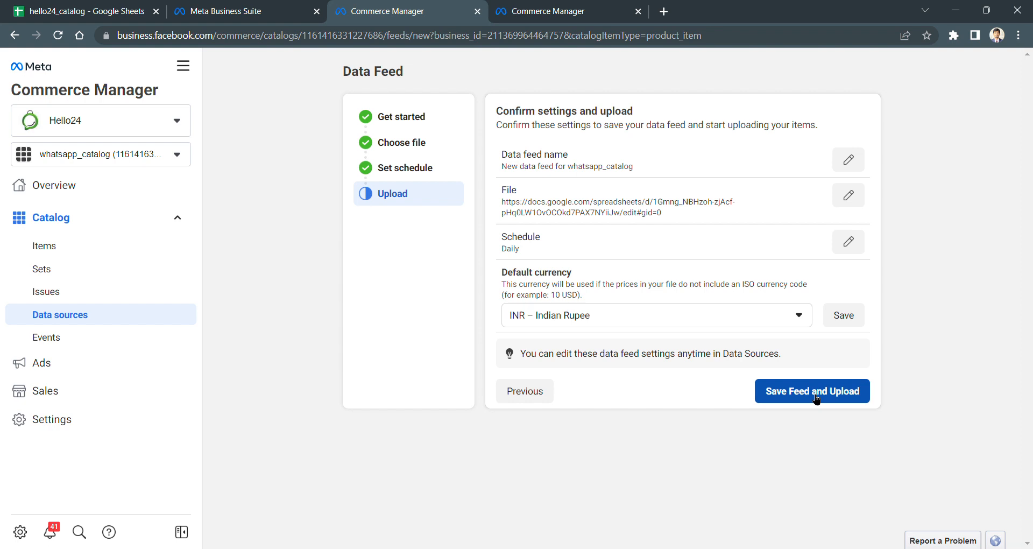
left_click(811, 390)
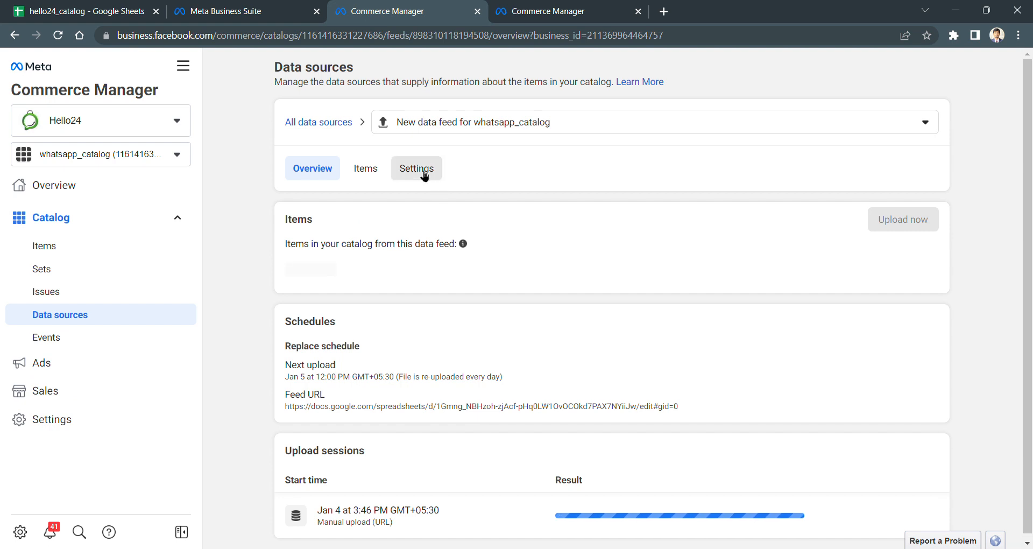
left_click(415, 168)
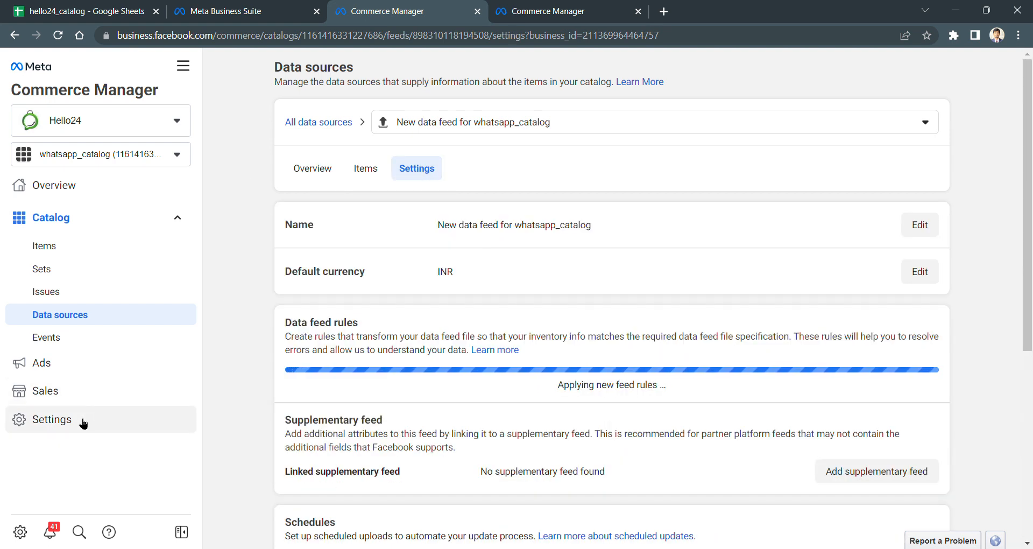
left_click(52, 419)
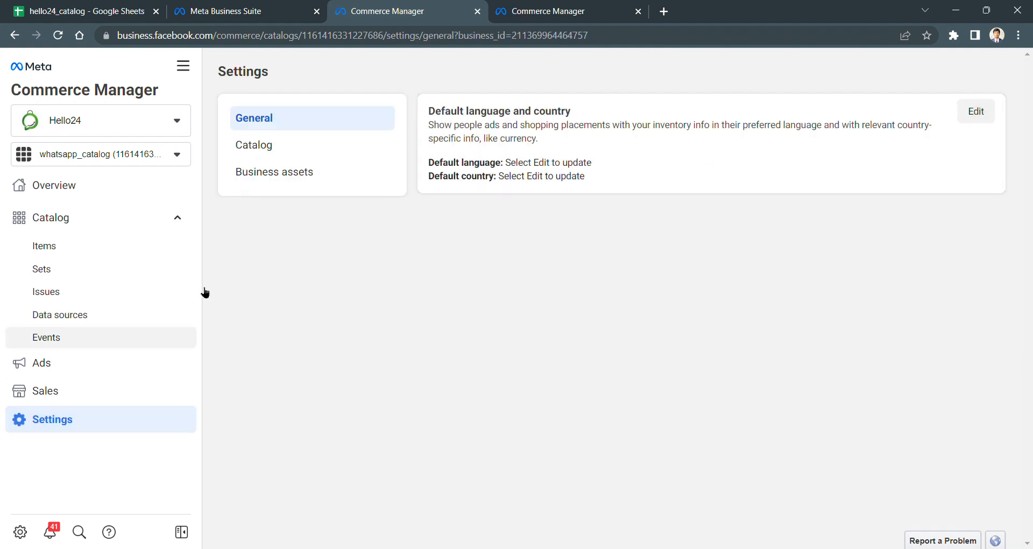
left_click(252, 144)
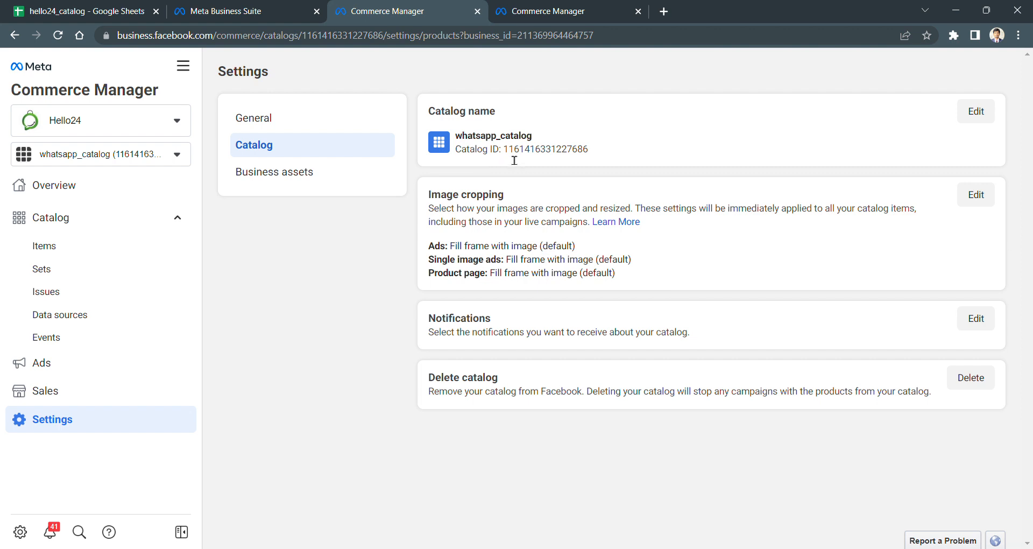
double_click(544, 149)
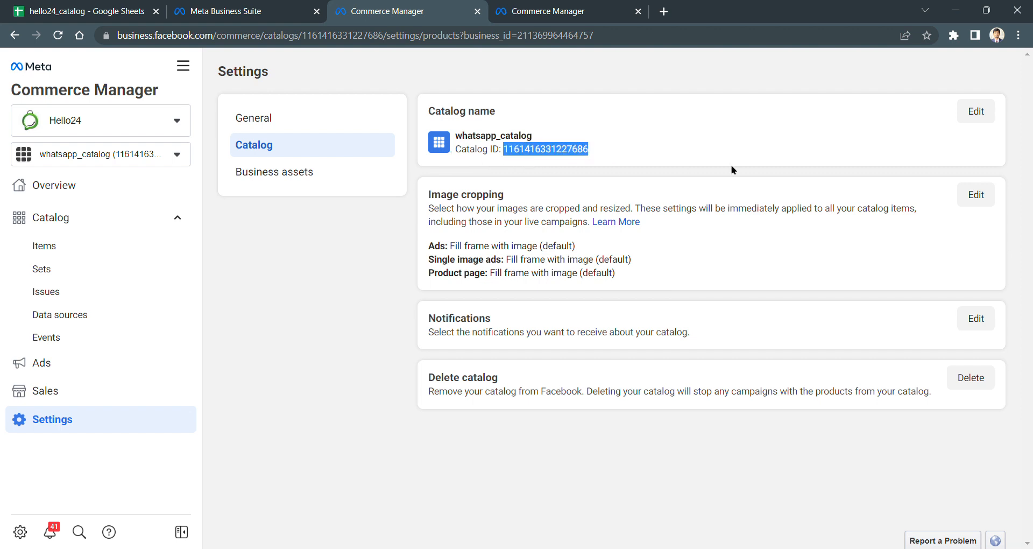
mouse_move(736, 170)
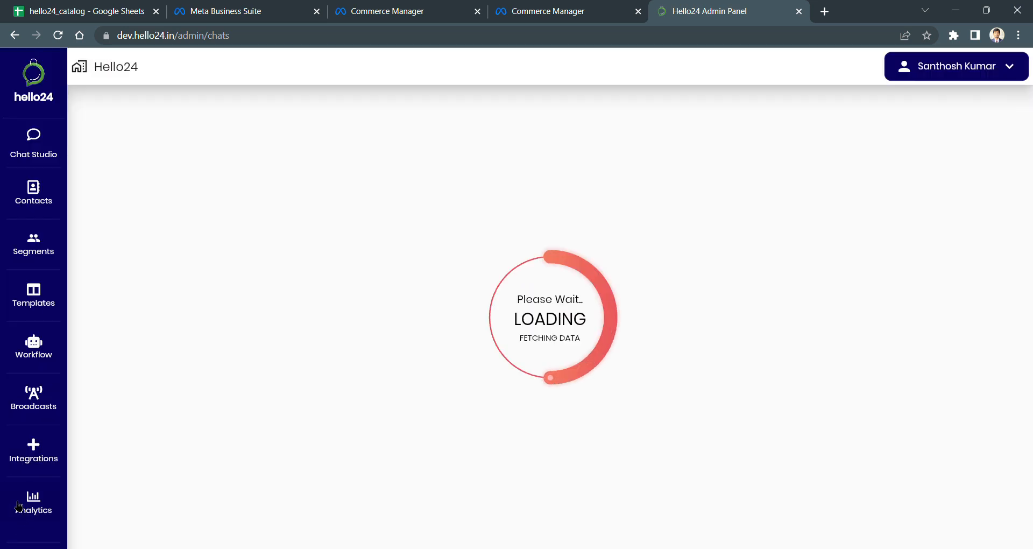
Open the Shopify Integration details from Hello24's Integrations page
left_click(34, 451)
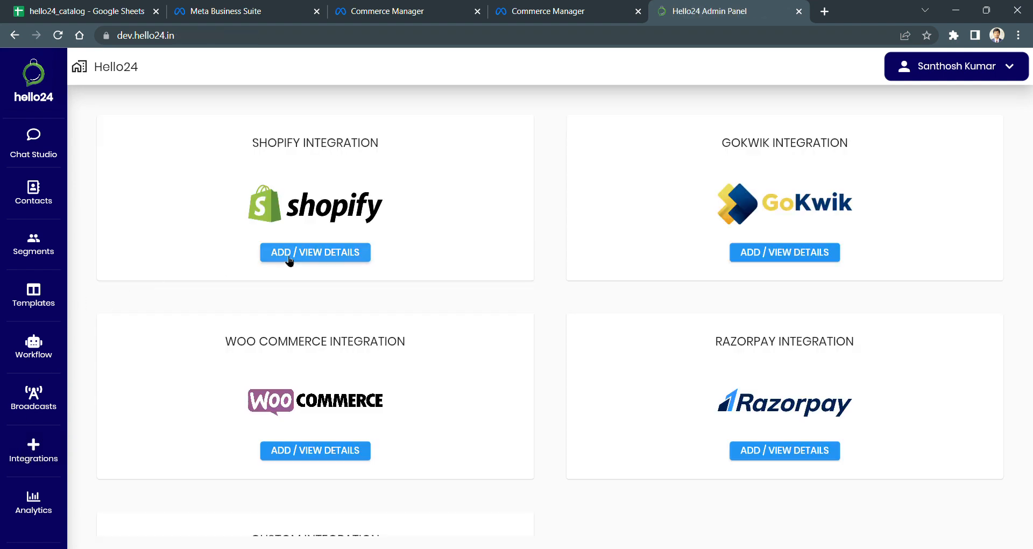
mouse_move(321, 426)
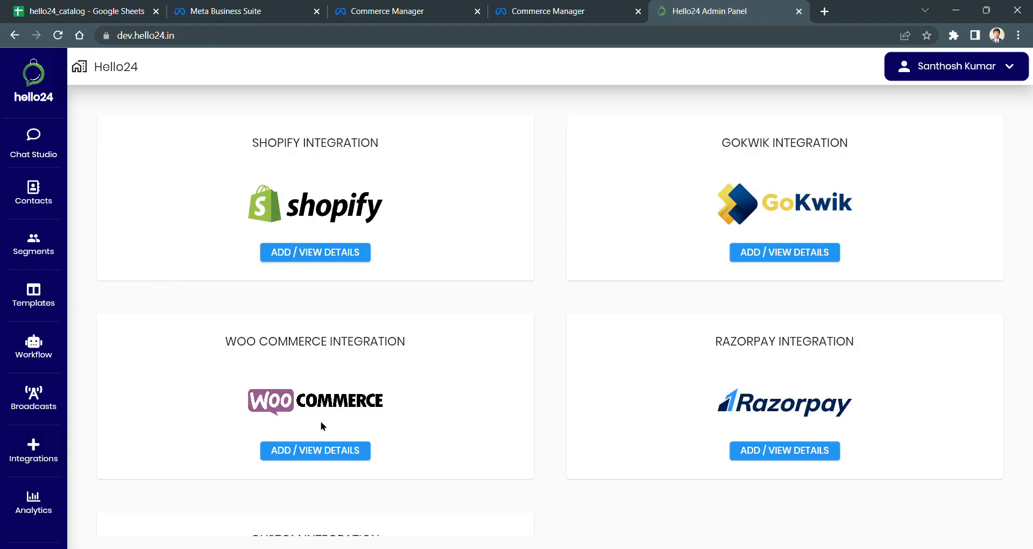
mouse_move(315, 252)
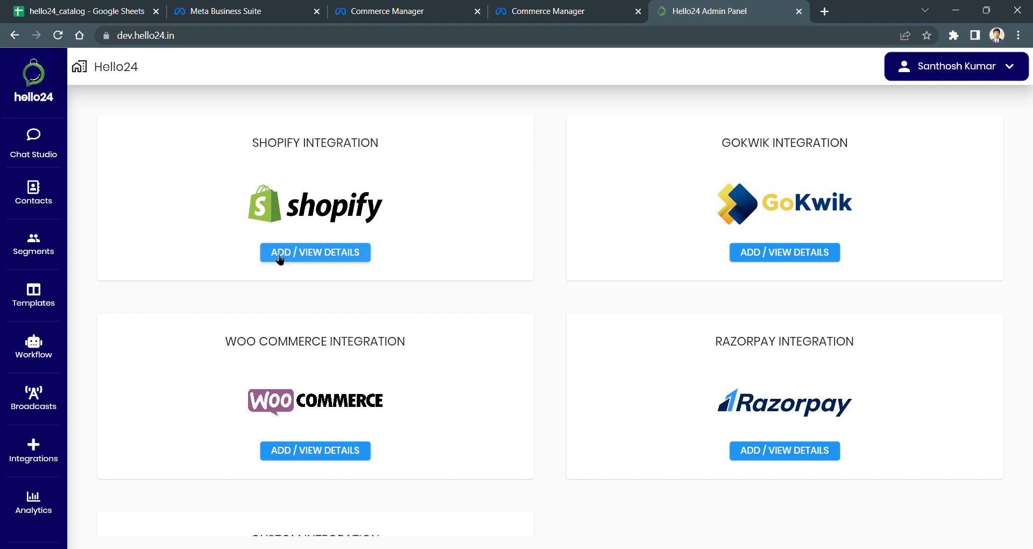
left_click(315, 252)
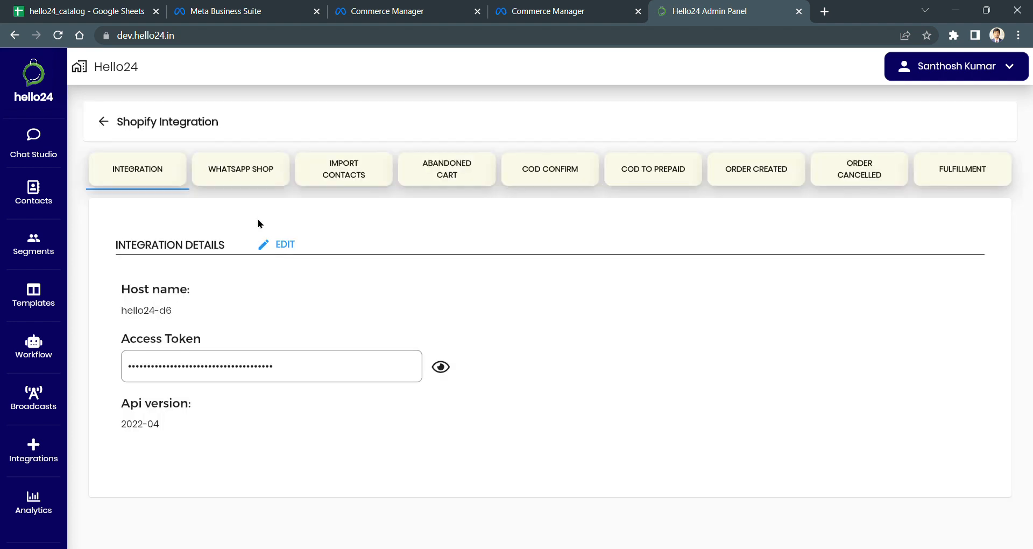
left_click(240, 169)
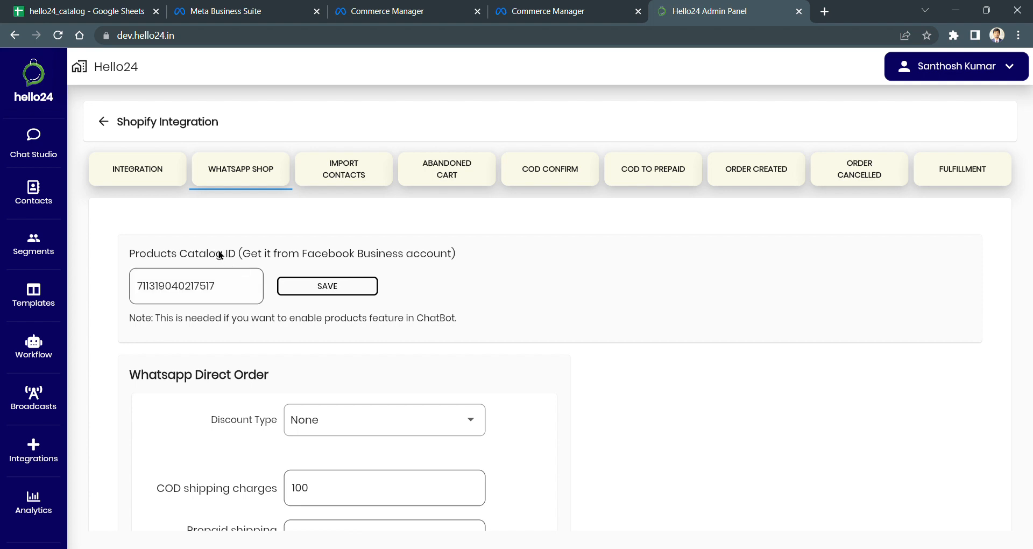
triple_click(196, 285)
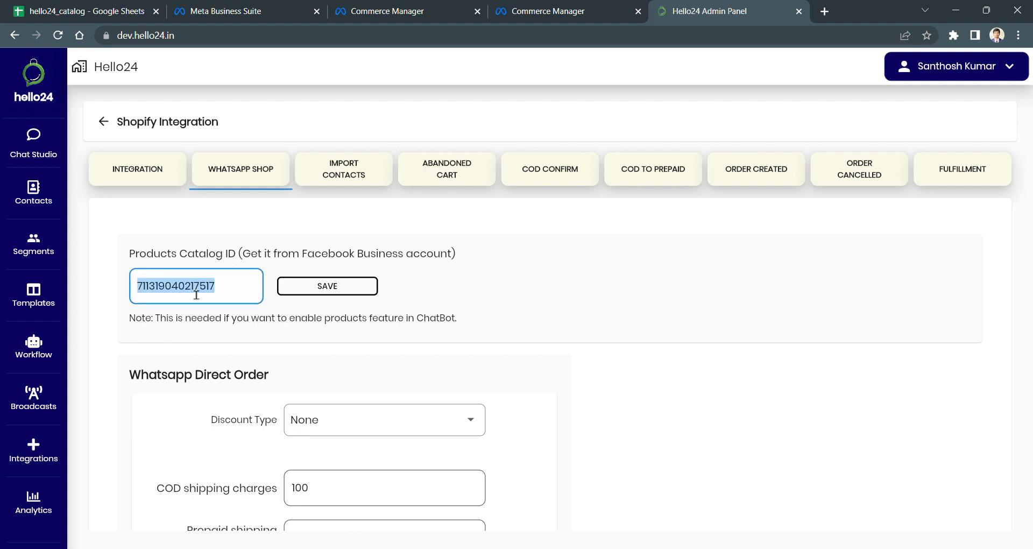
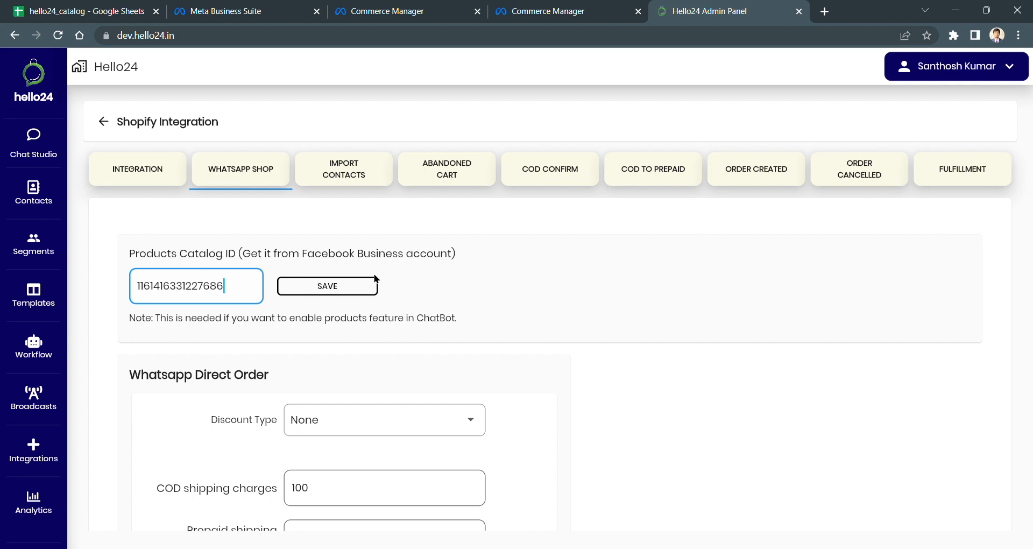
mouse_move(472, 288)
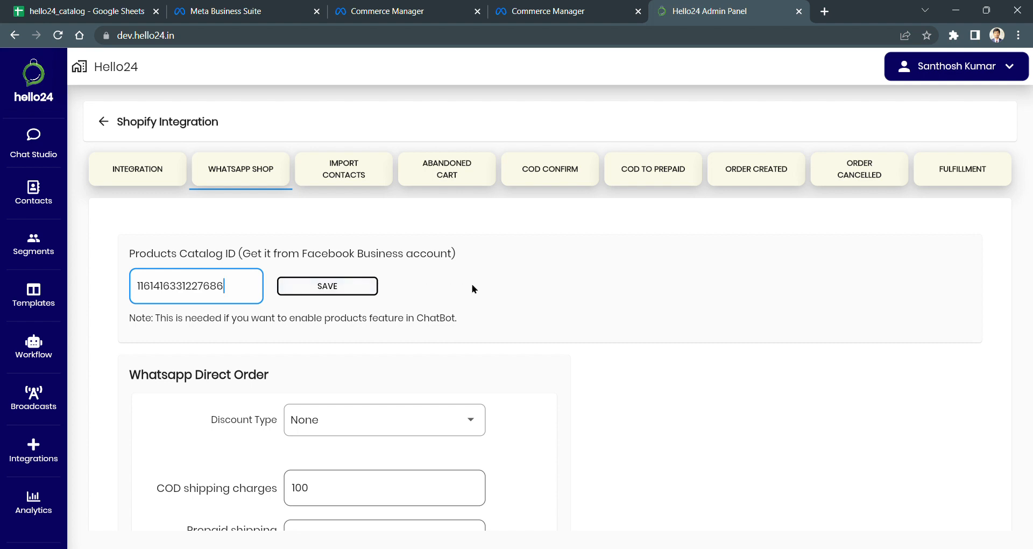